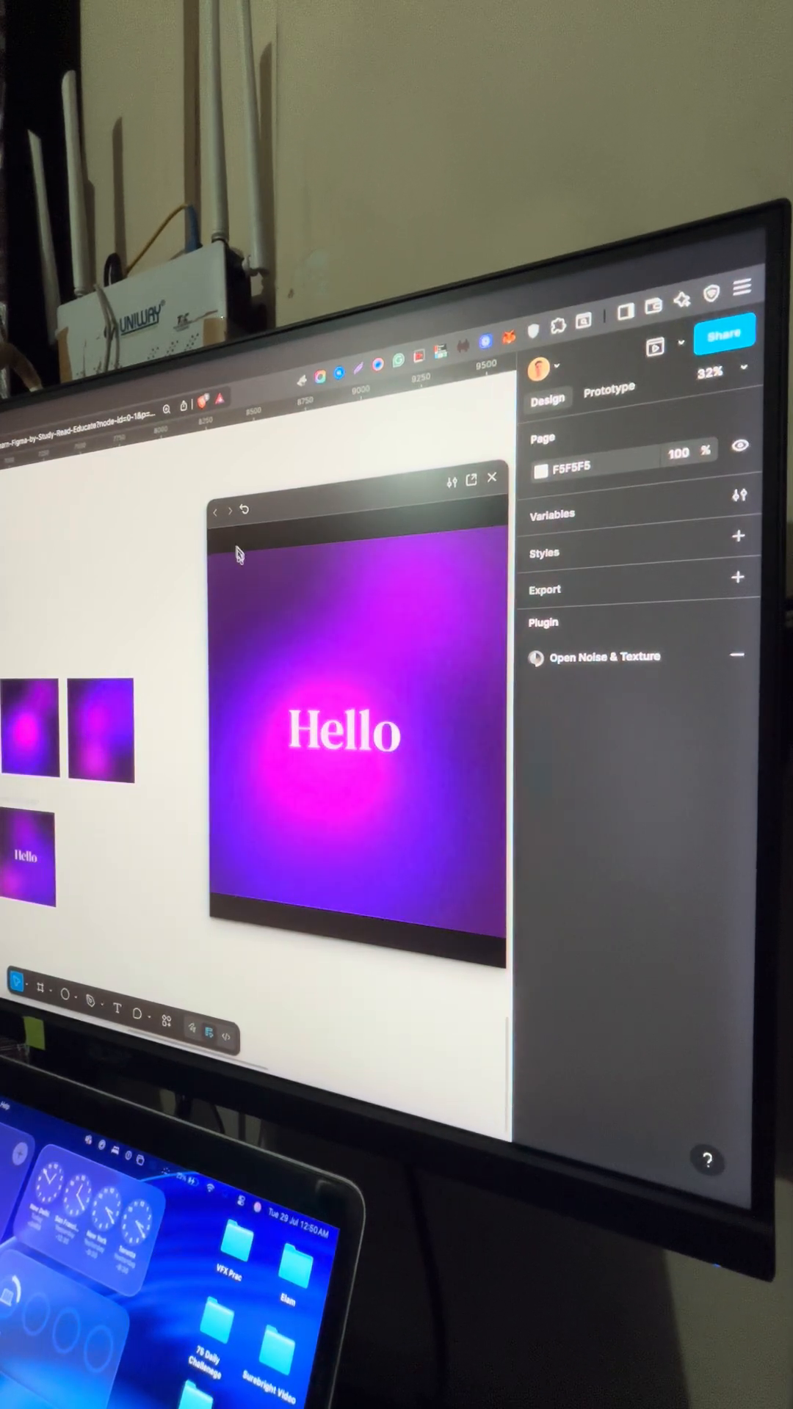
Step: Close the inline preview window of the purple Hello gradient animation
click(492, 477)
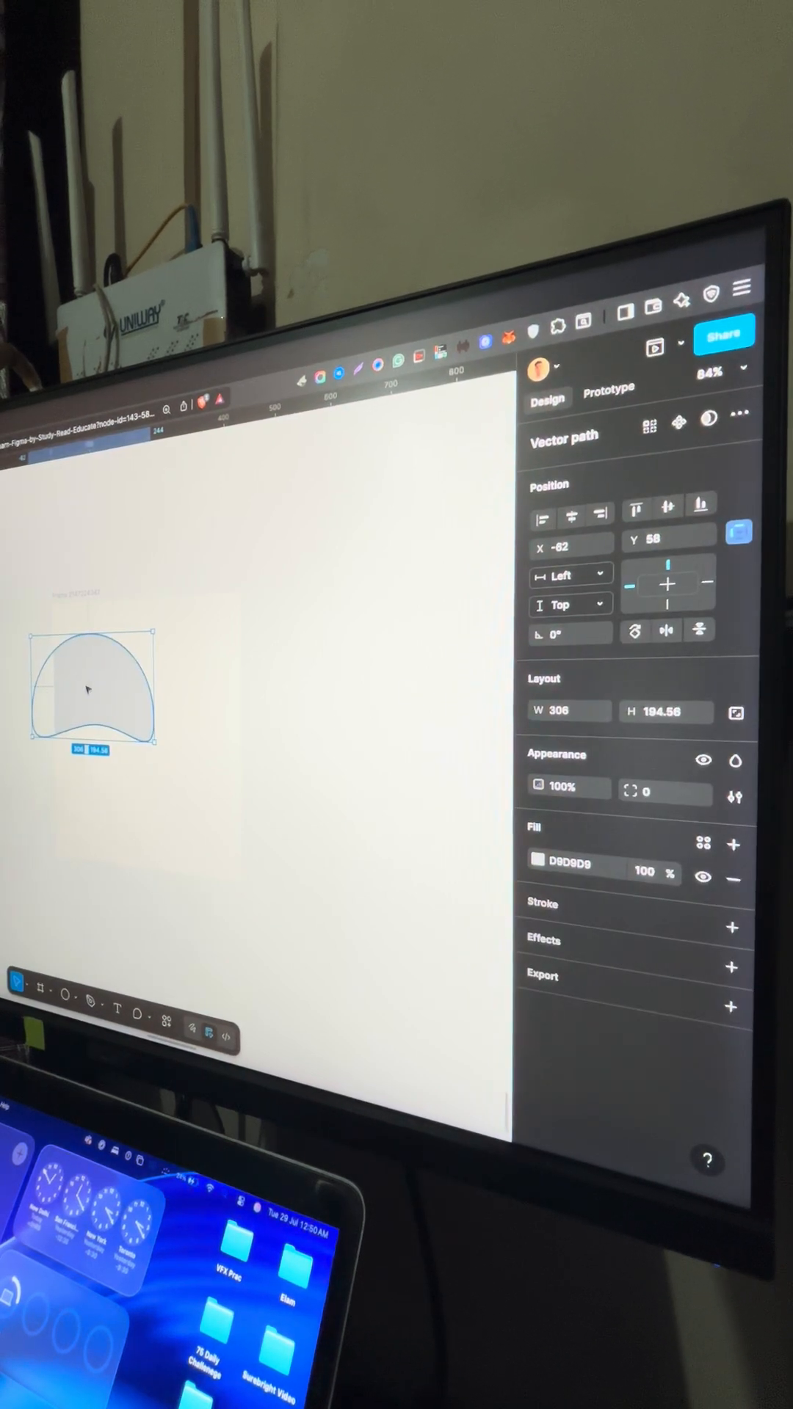
Step: Reposition the curved shape in the frame and fill the shapes blue, cyan and teal
drag(103, 696, 175, 791)
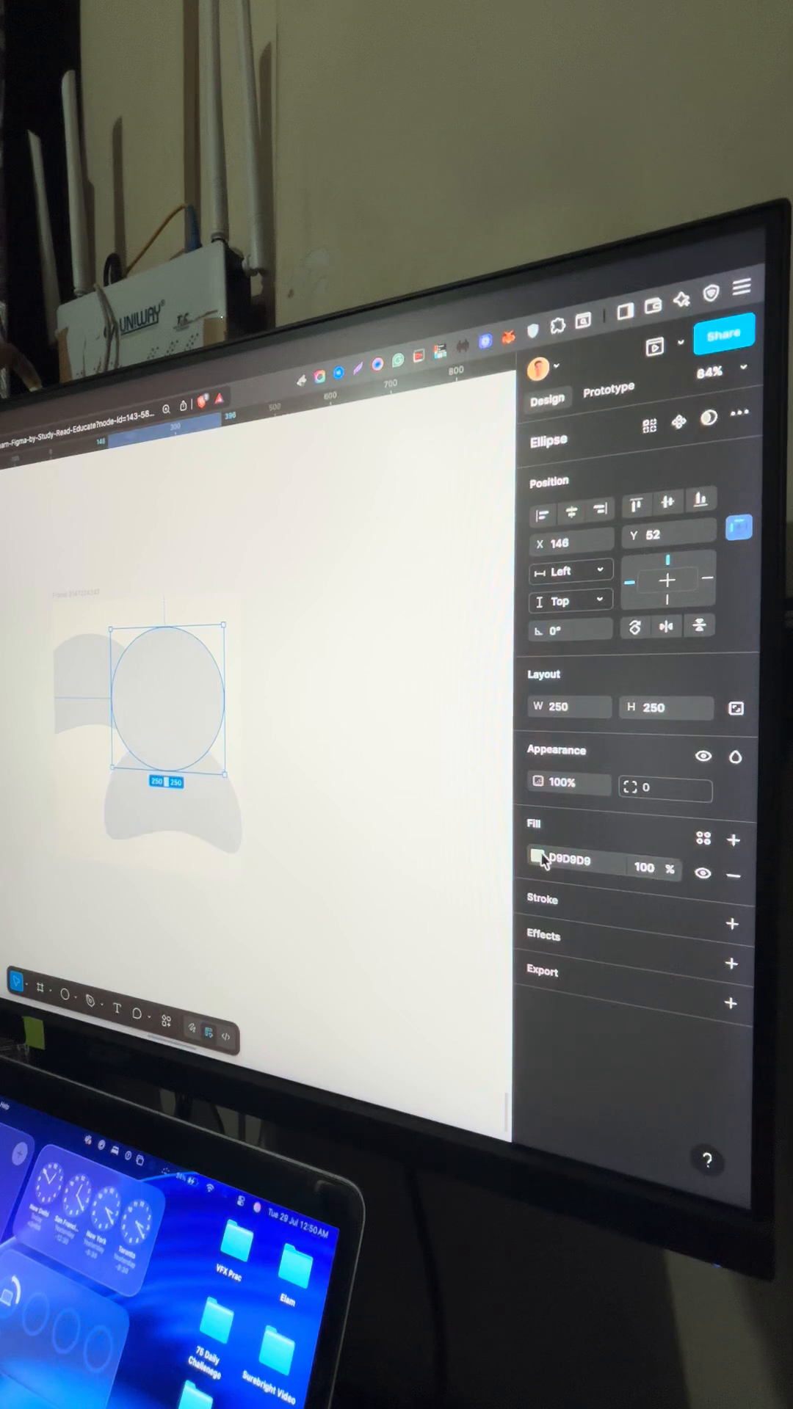
click(540, 862)
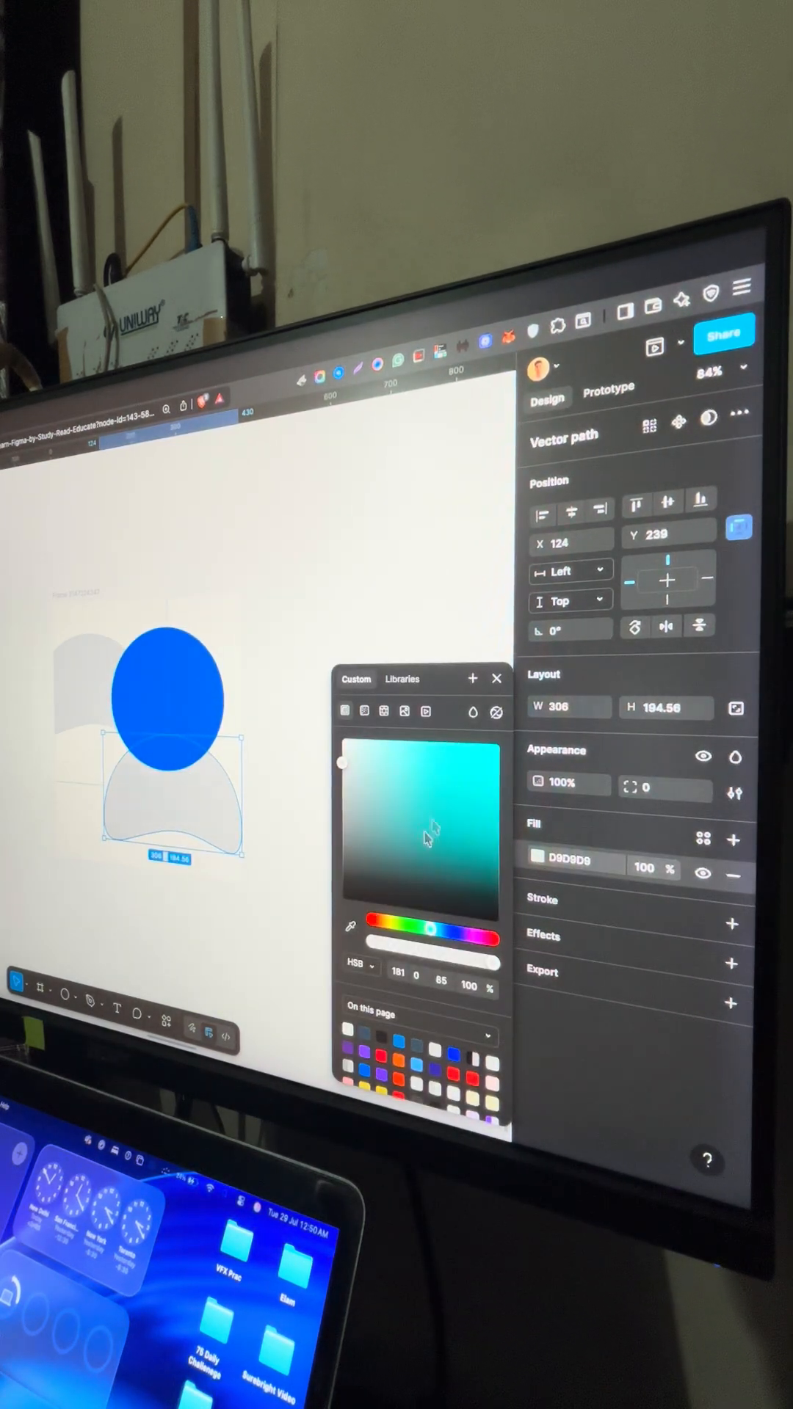
drag(432, 939, 458, 948)
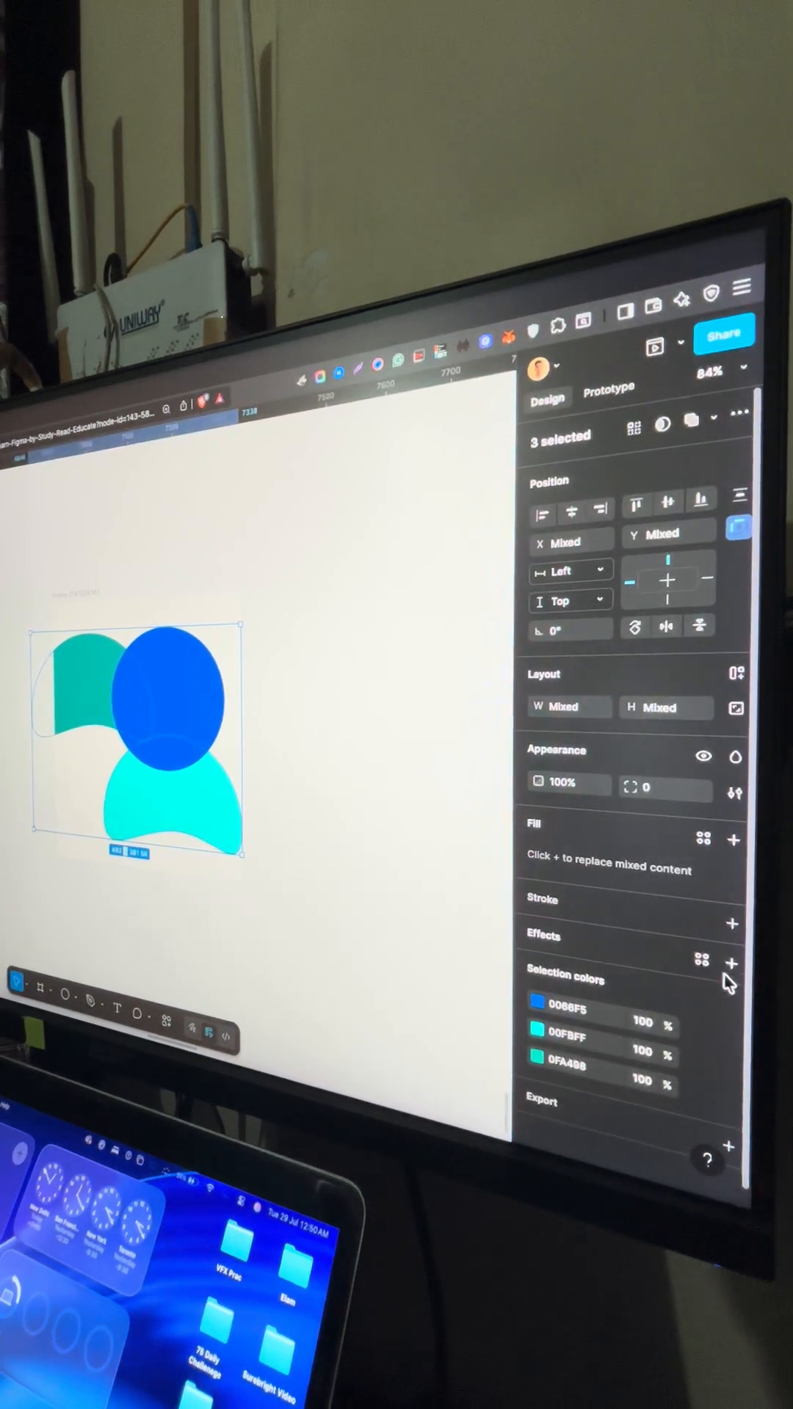
Step: Apply a layer blur of 74 to the blue, cyan and teal shapes, then select the frame
click(732, 937)
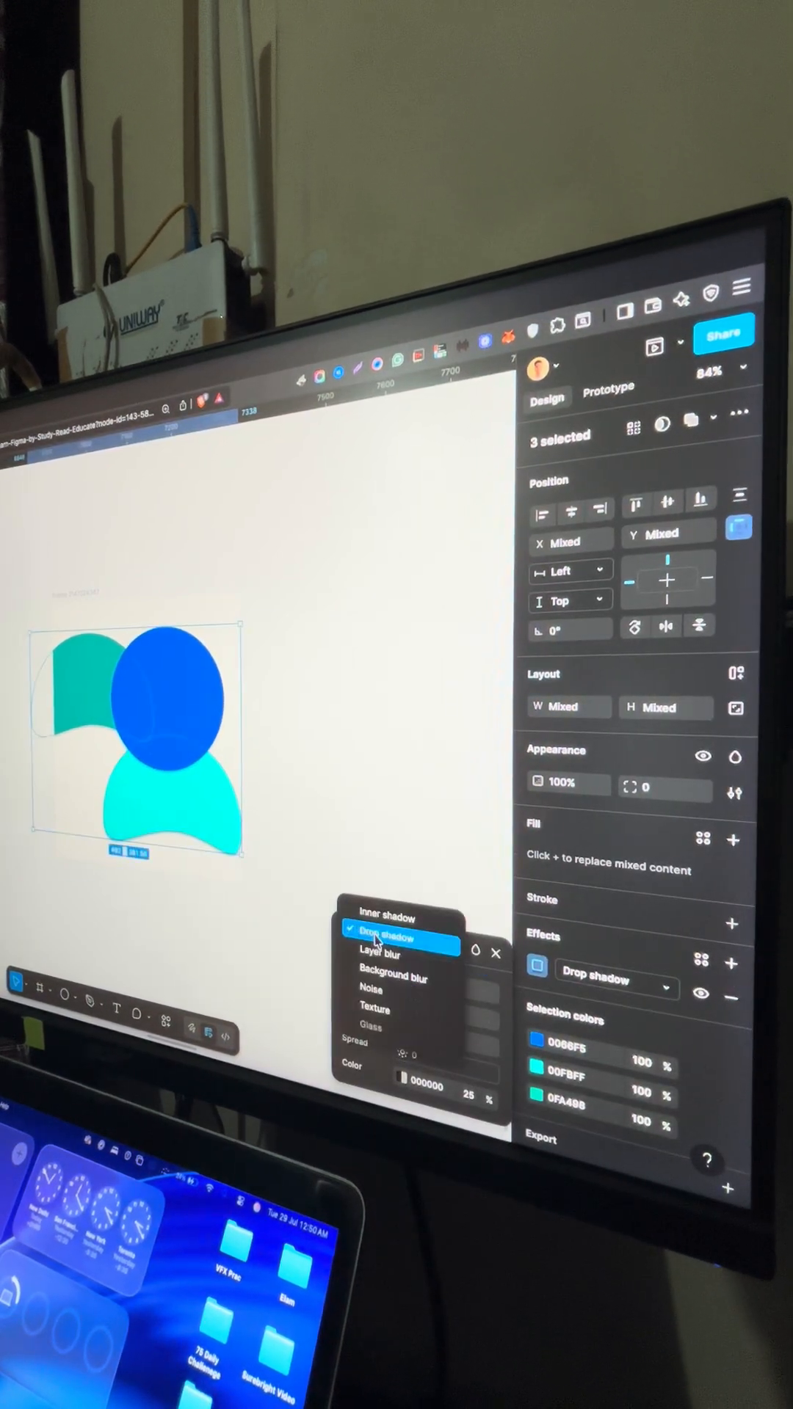
click(382, 953)
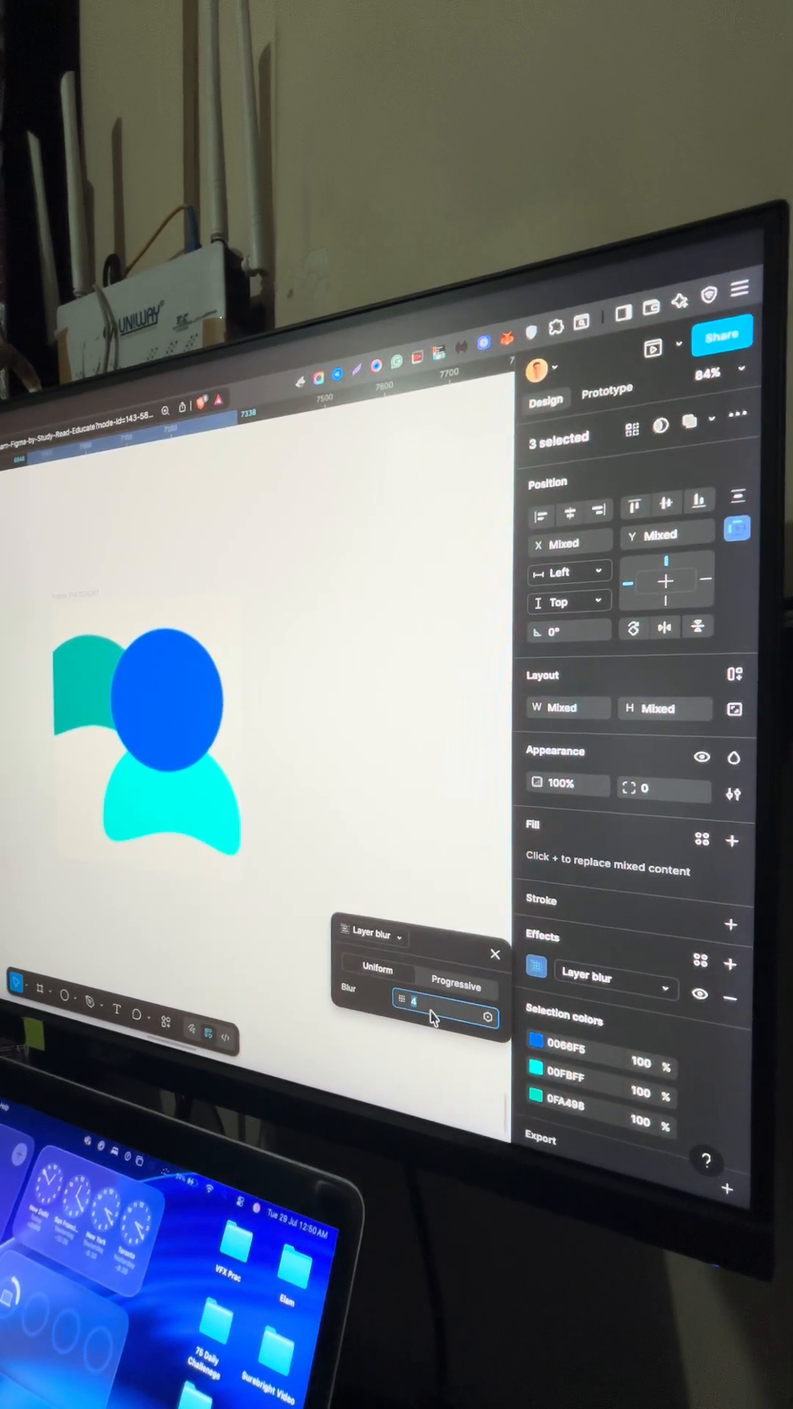
text(74)
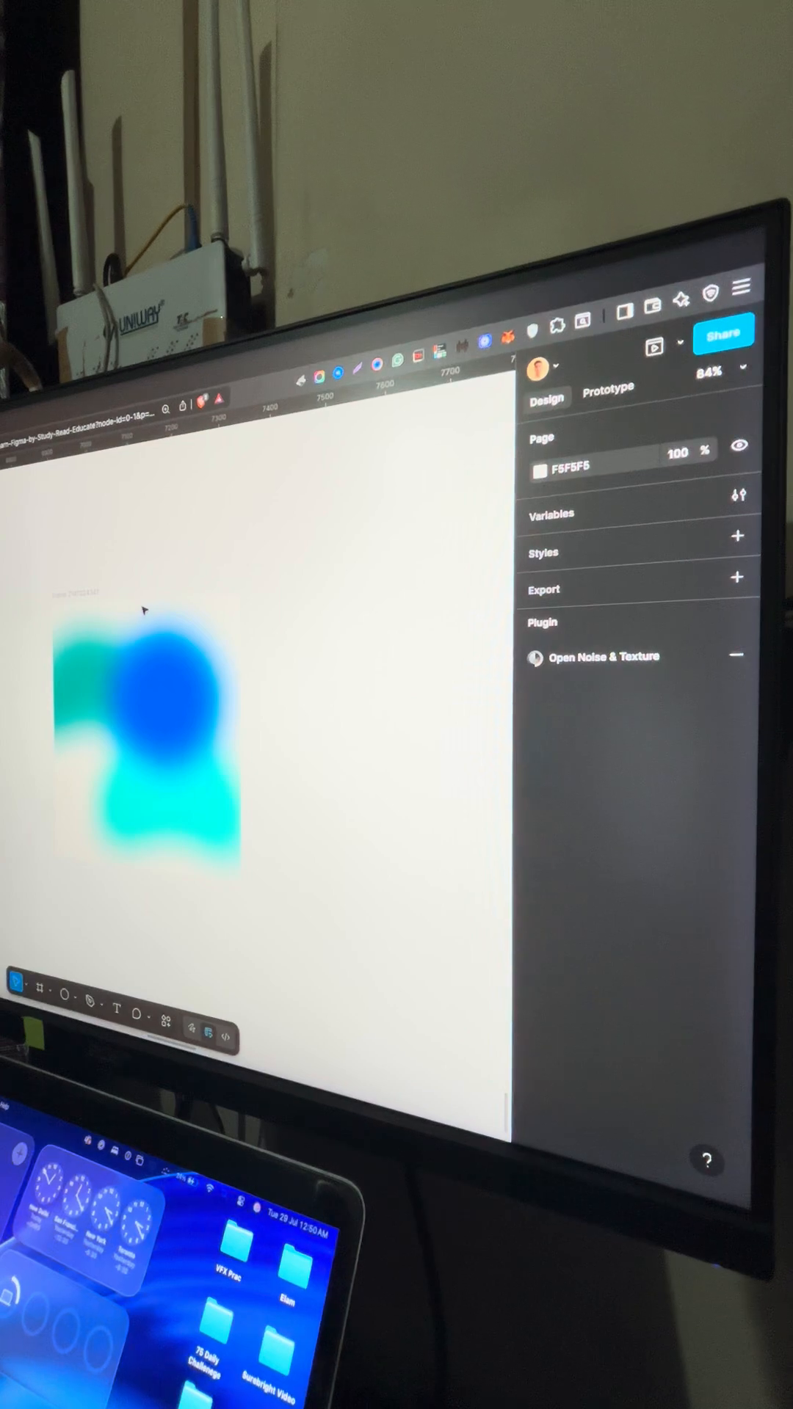
click(539, 857)
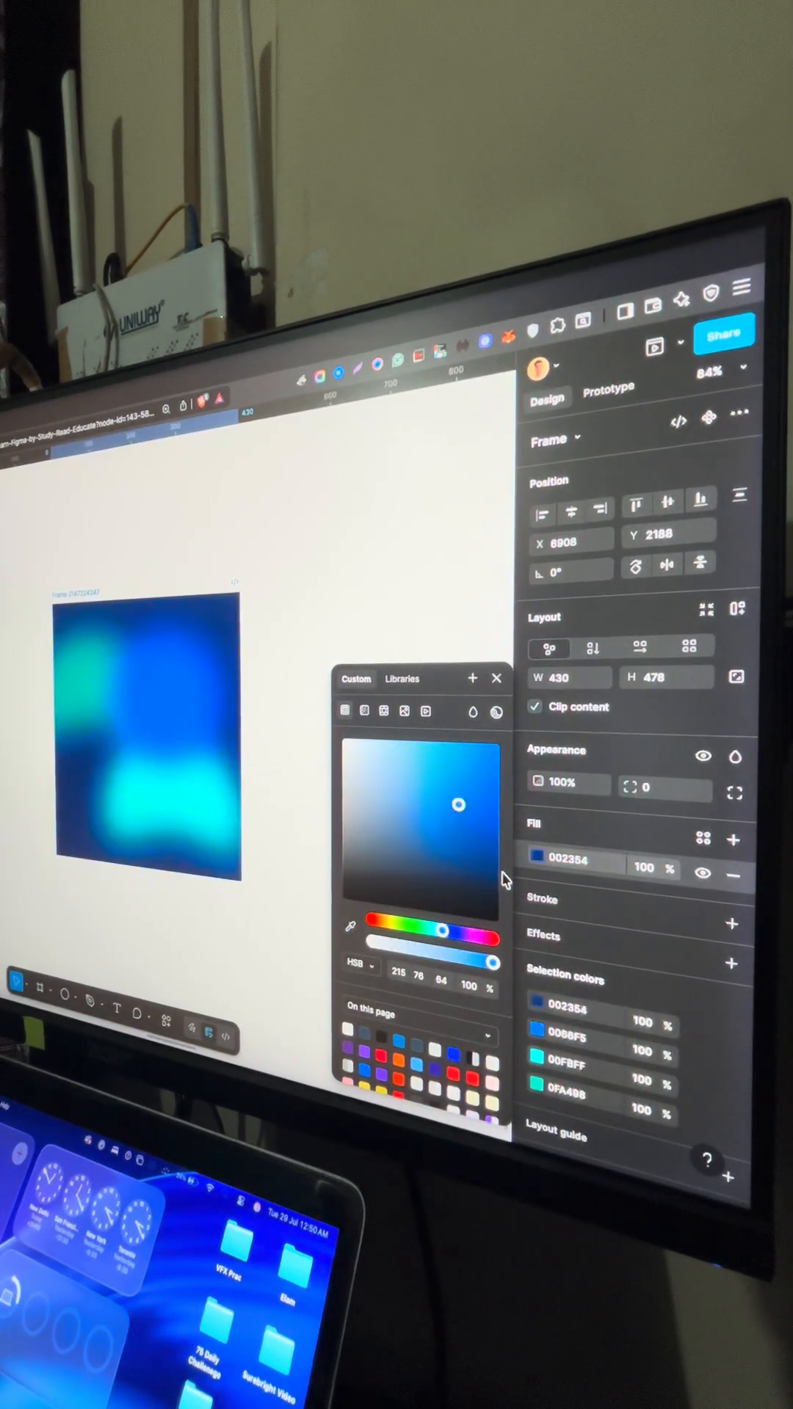
Step: Darken the frame fill to deep navy and change the shapes' blend mode
drag(456, 802, 499, 872)
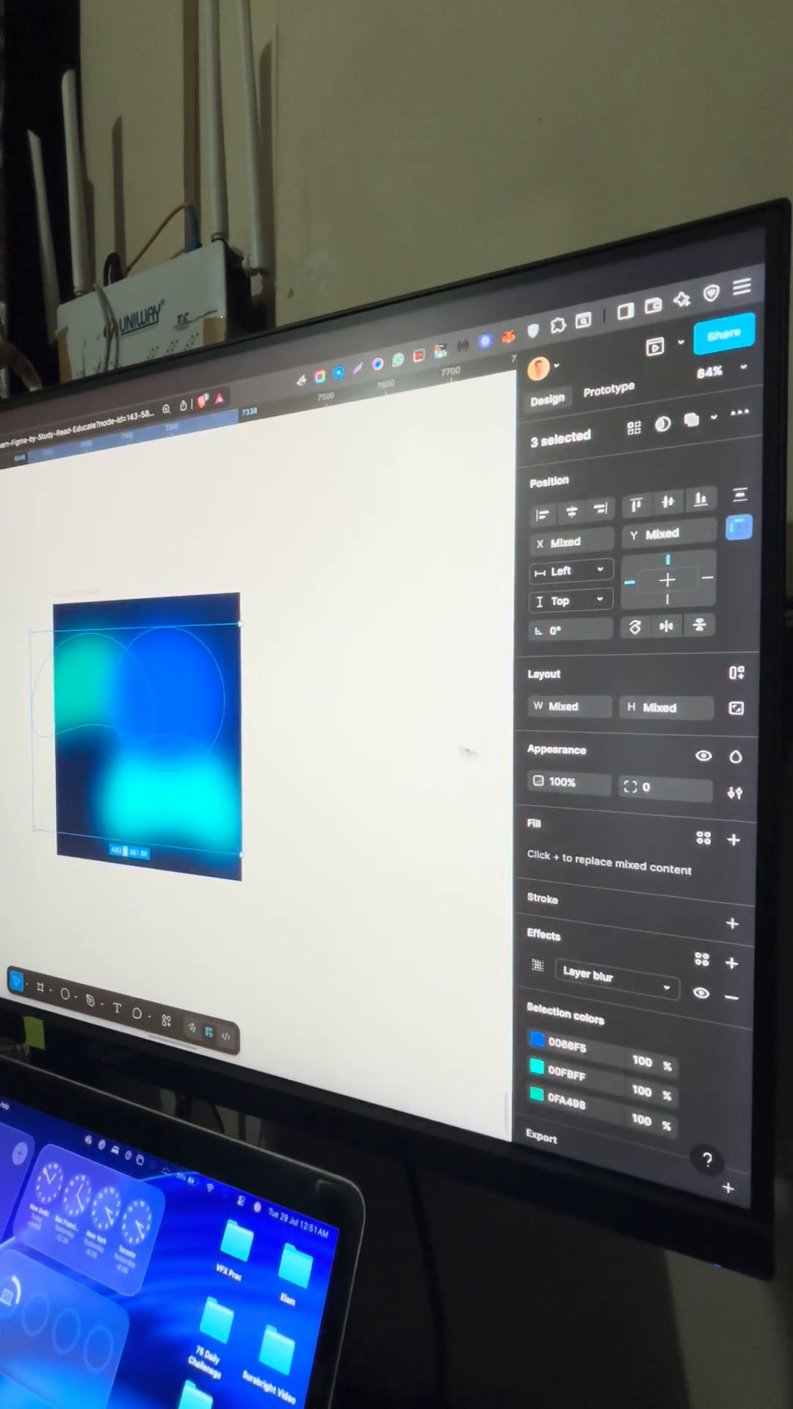
click(736, 757)
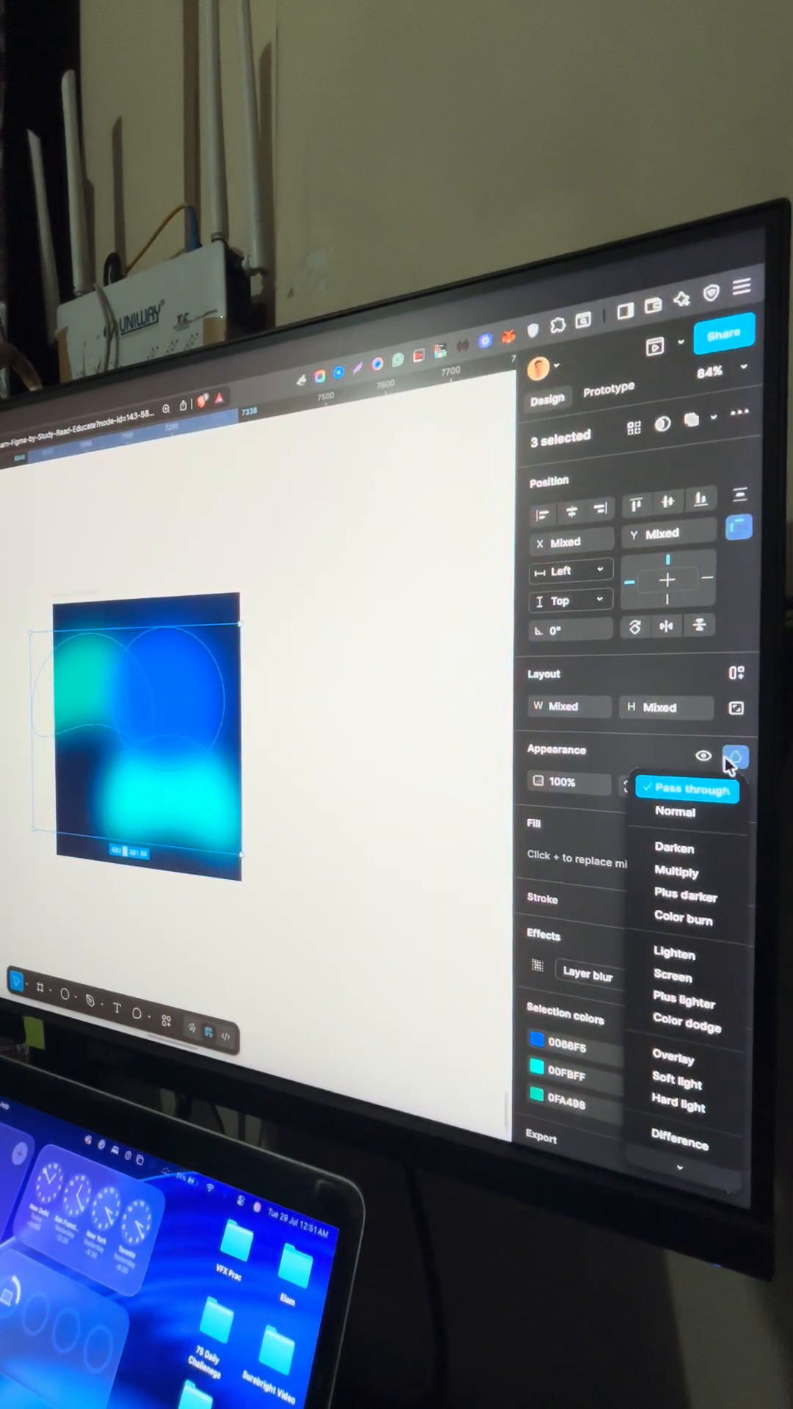
click(684, 1004)
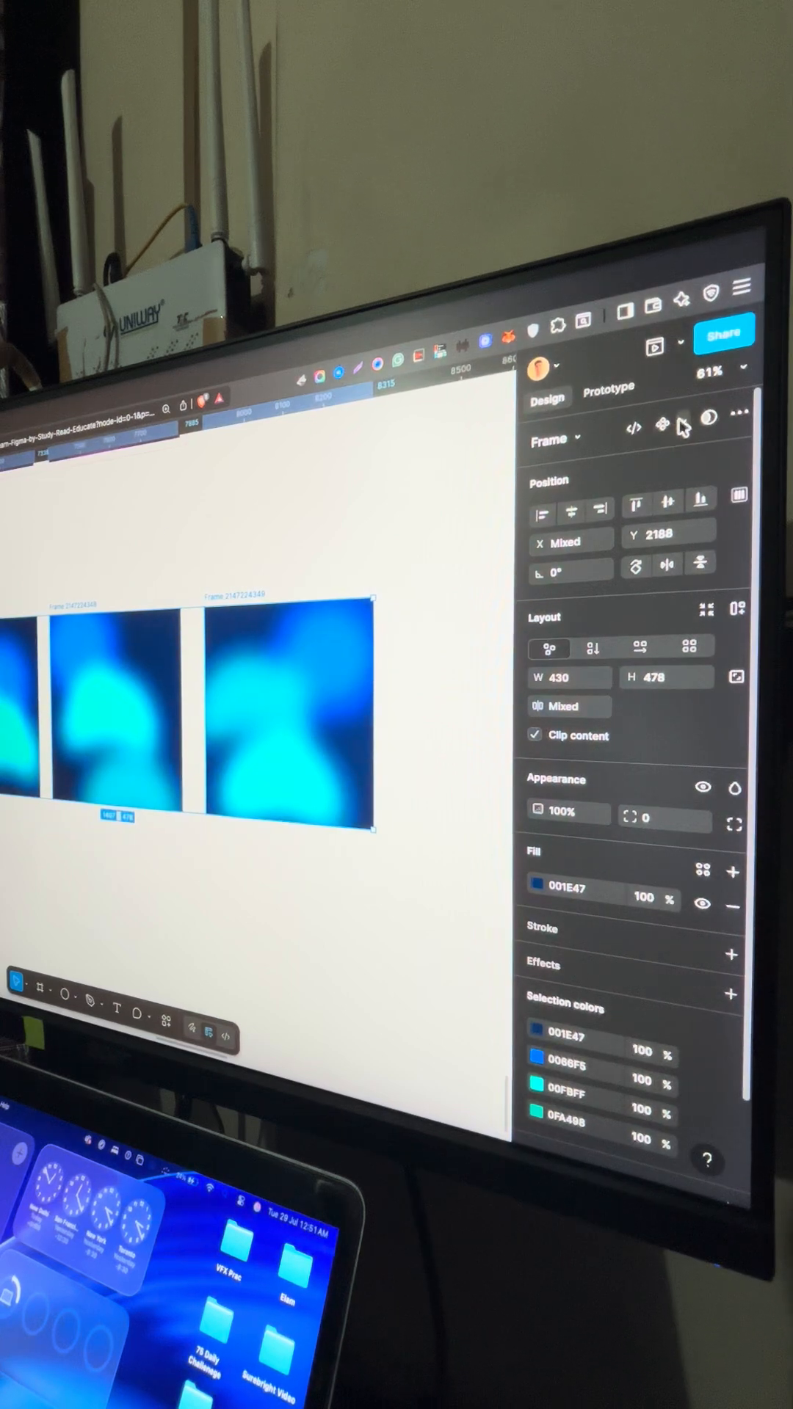
Step: Combine the three blurred gradient frame variations into one component set
click(687, 425)
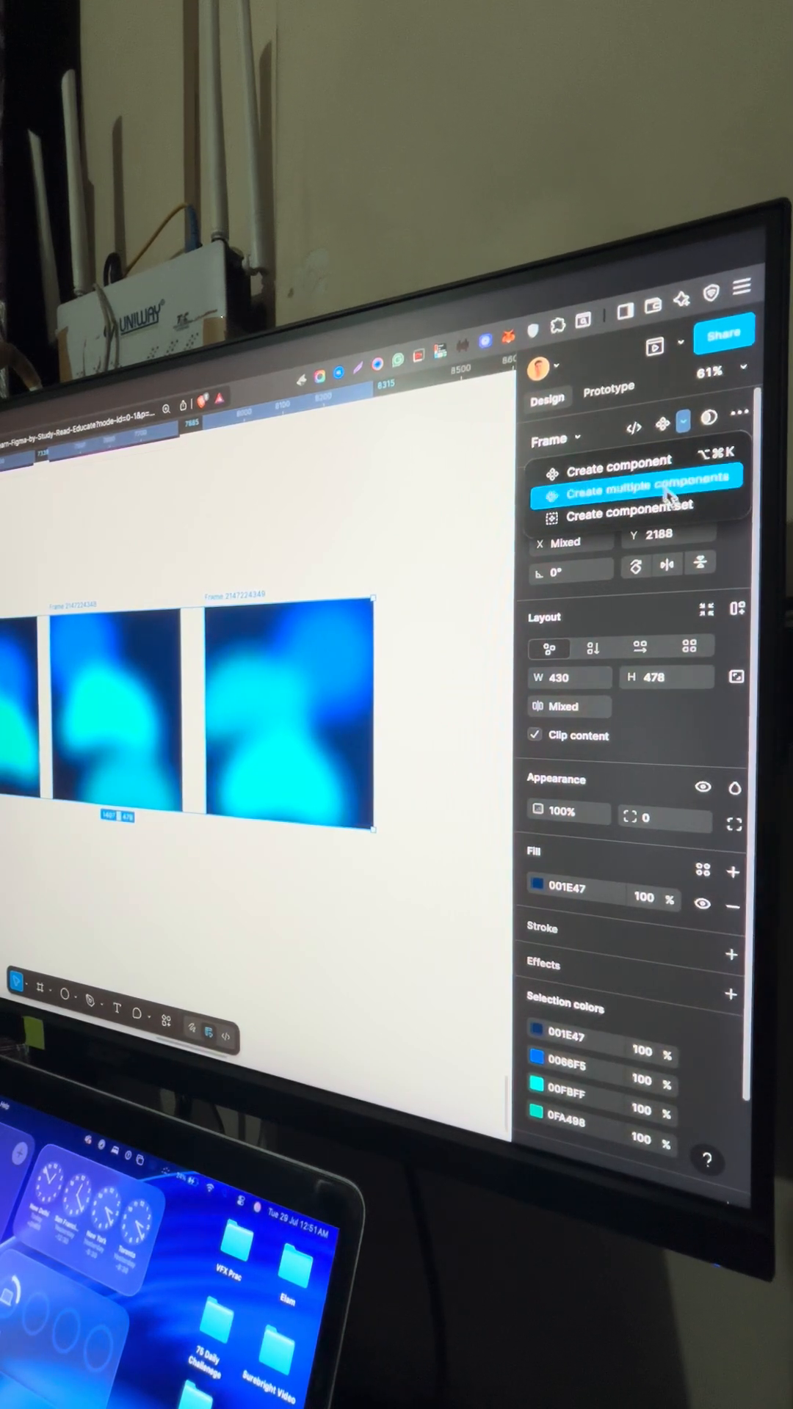
mouse_move(629, 517)
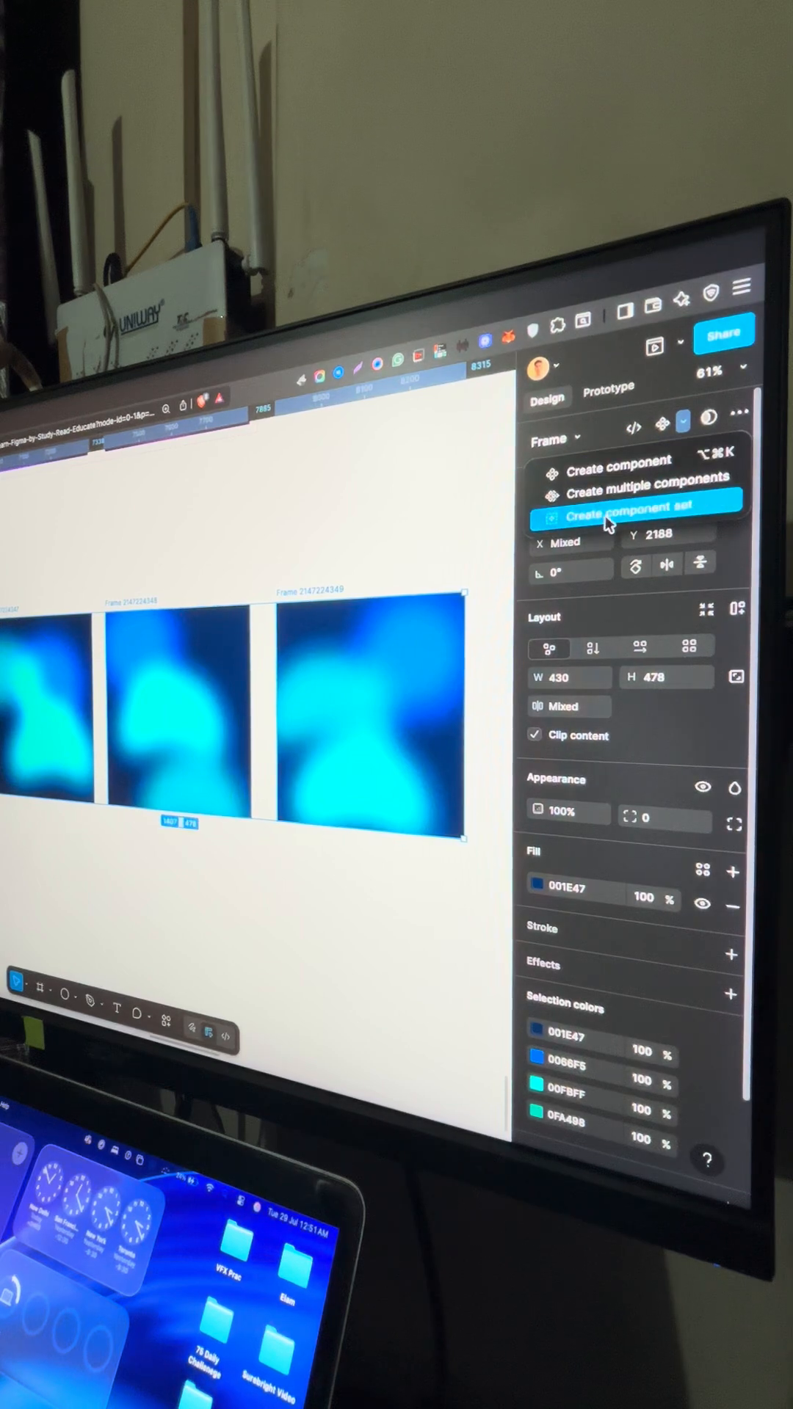
click(633, 515)
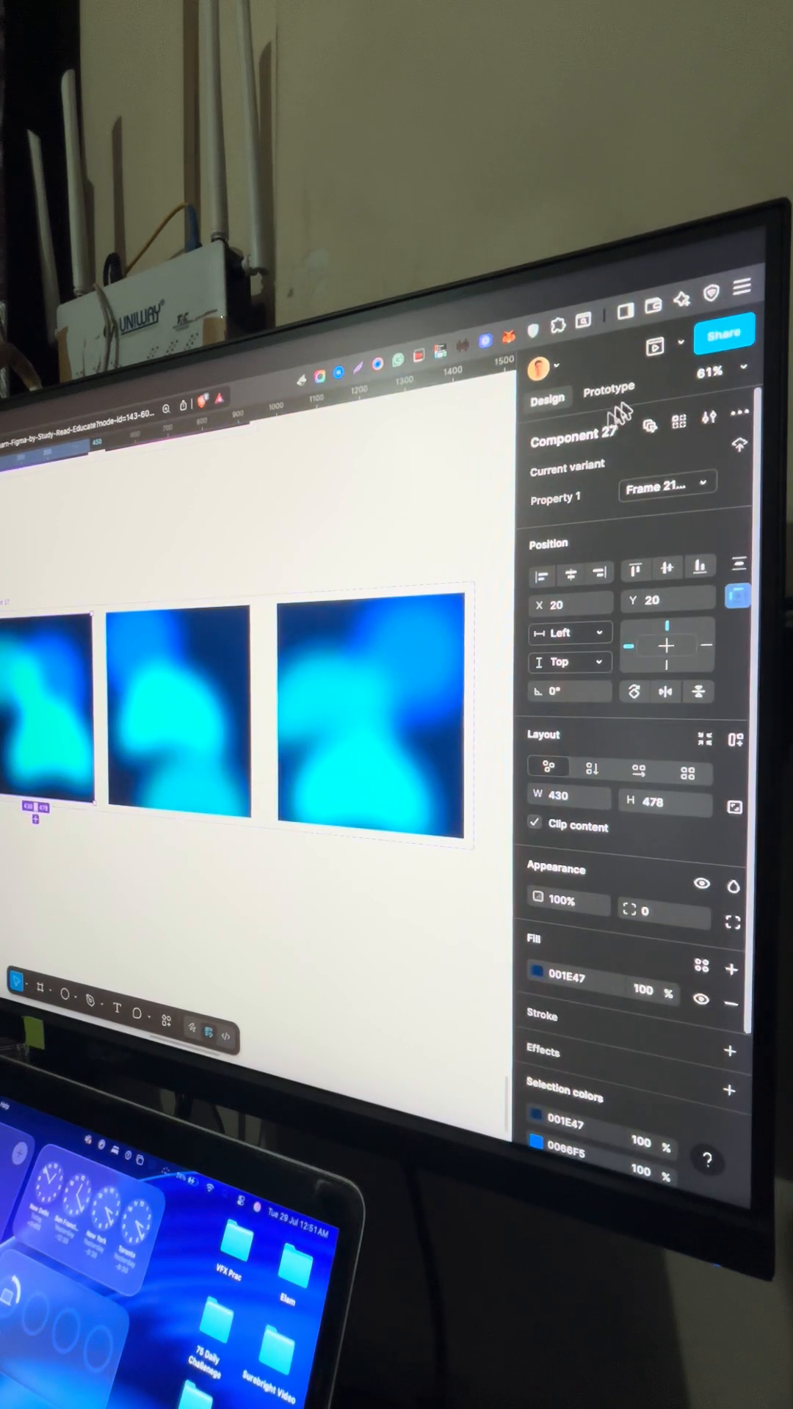
Step: Link variants with After delay smart-animate interactions, looping the last variant back
click(608, 387)
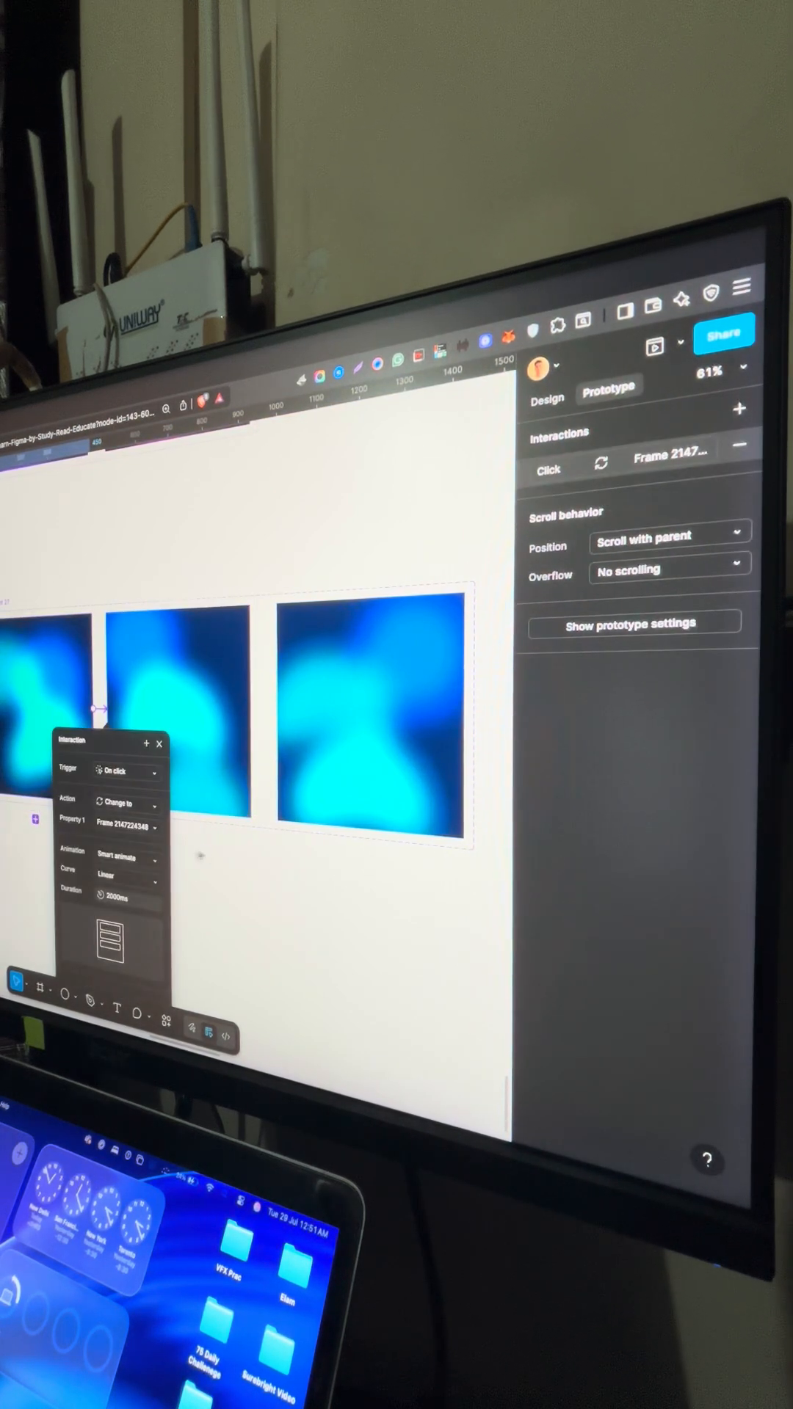
click(121, 771)
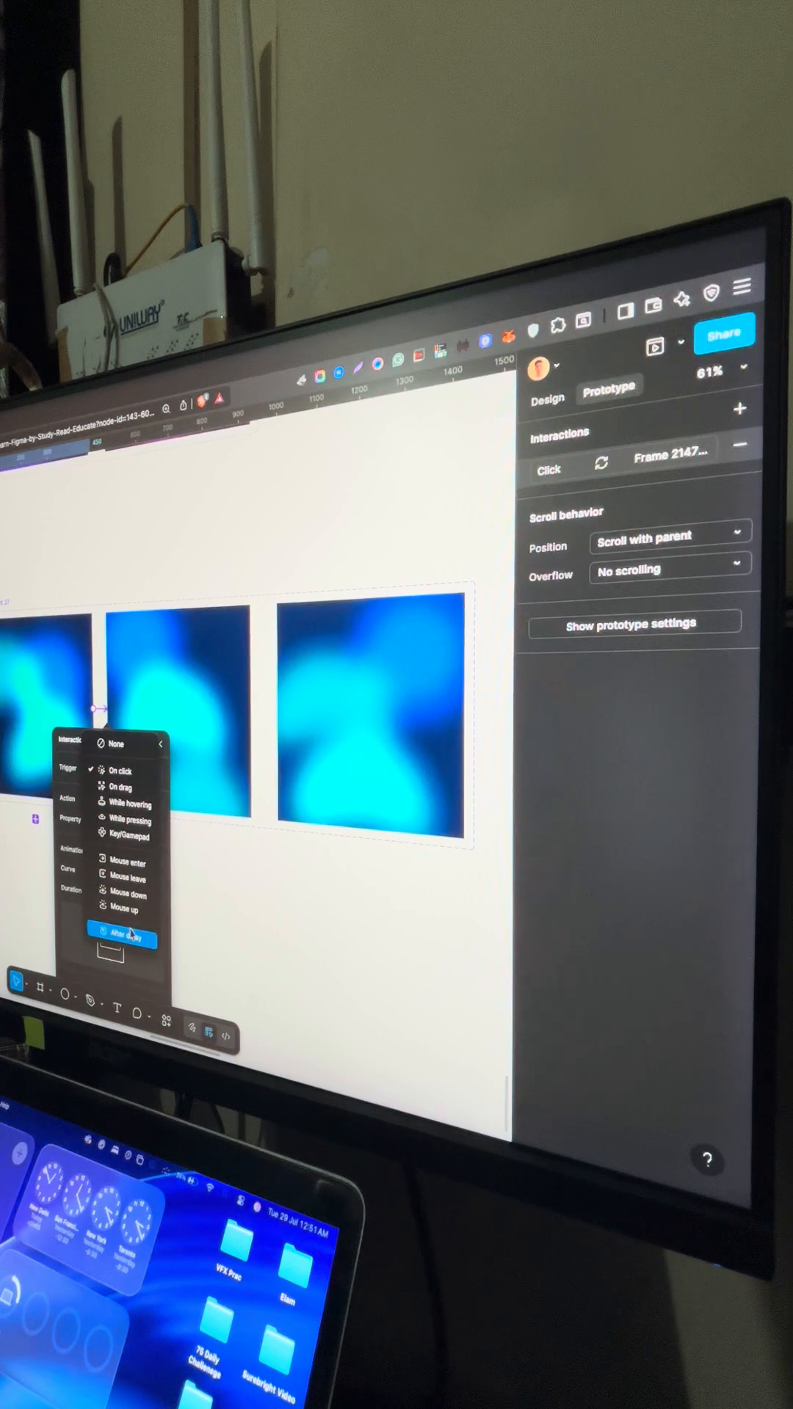
click(124, 940)
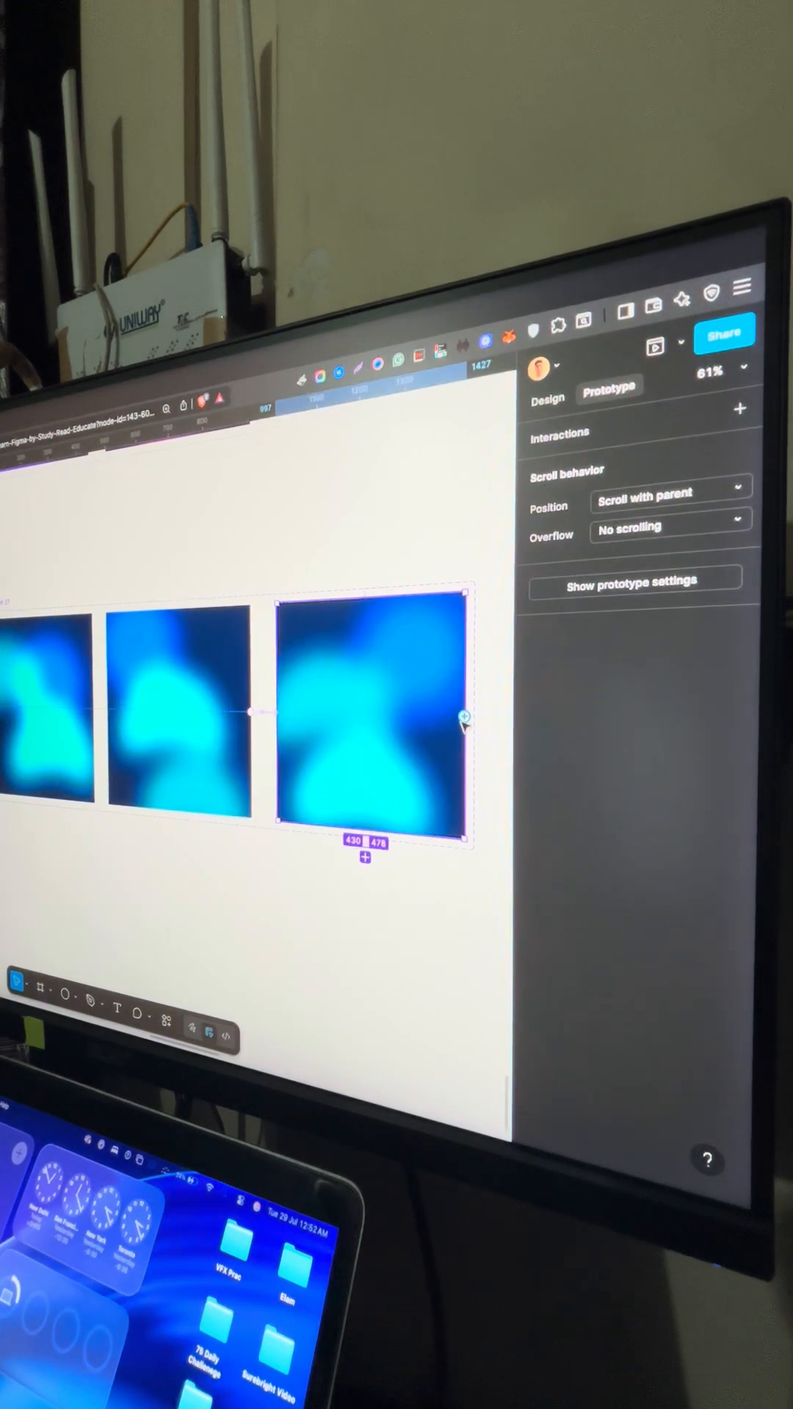
click(461, 724)
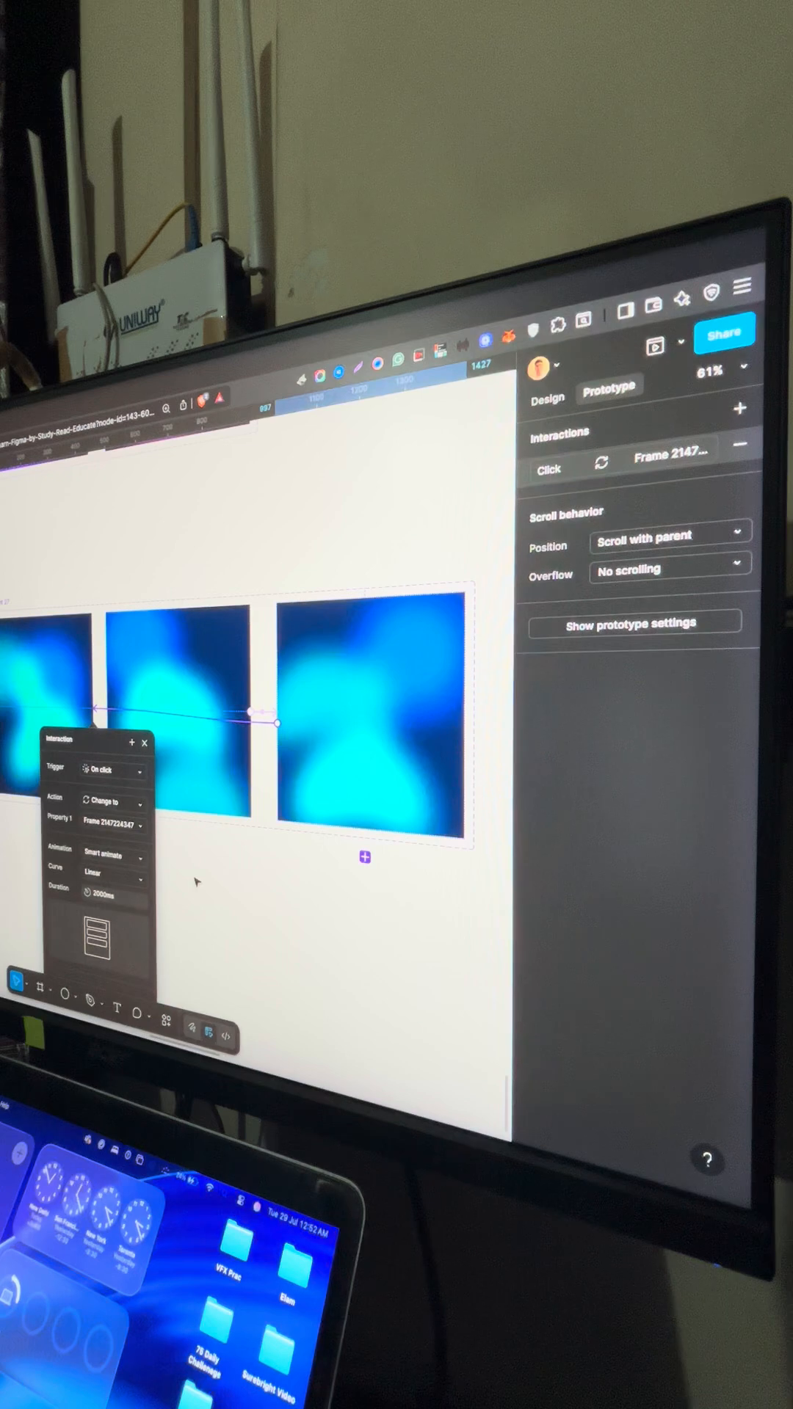
click(99, 769)
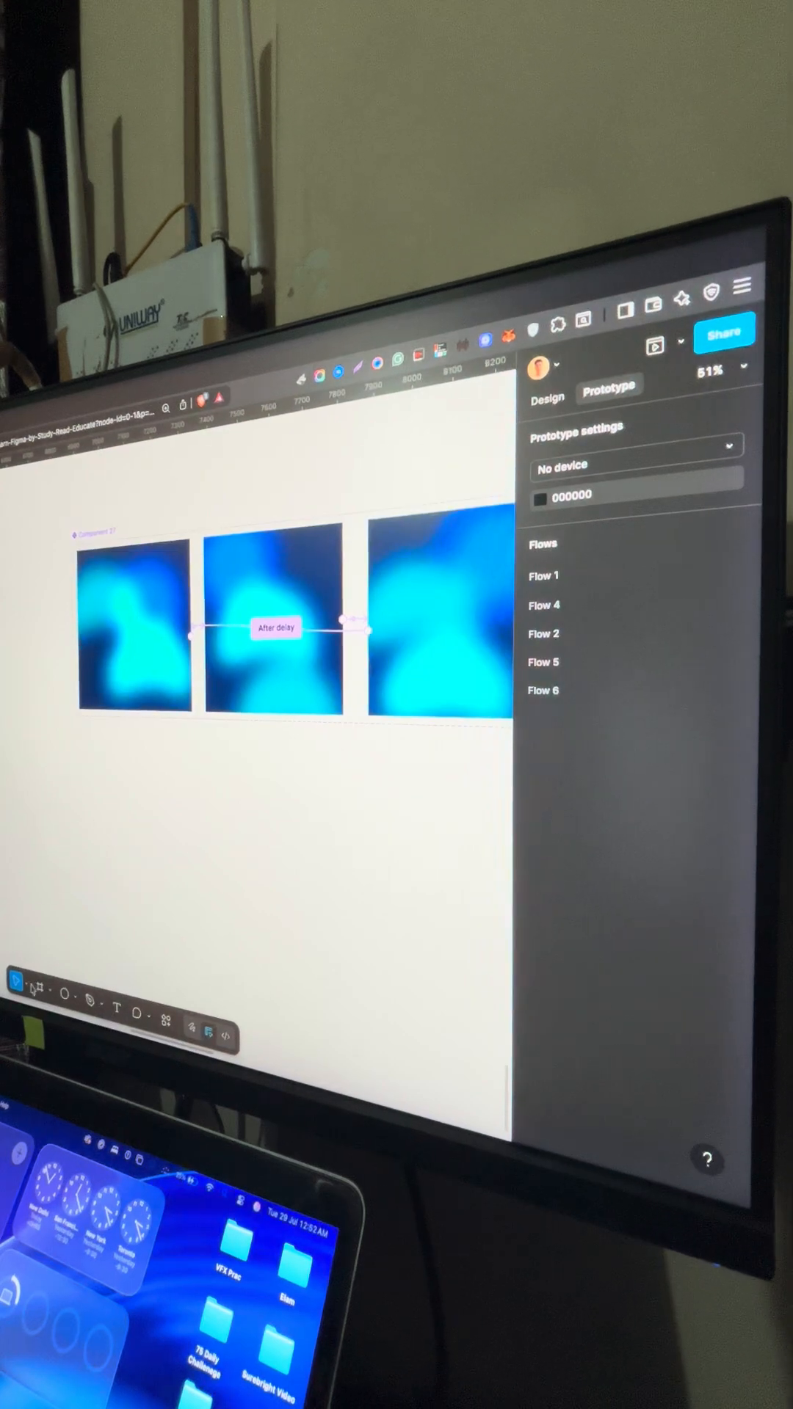
Step: Insert a gradient component instance below the set and preview the looping animation
click(133, 620)
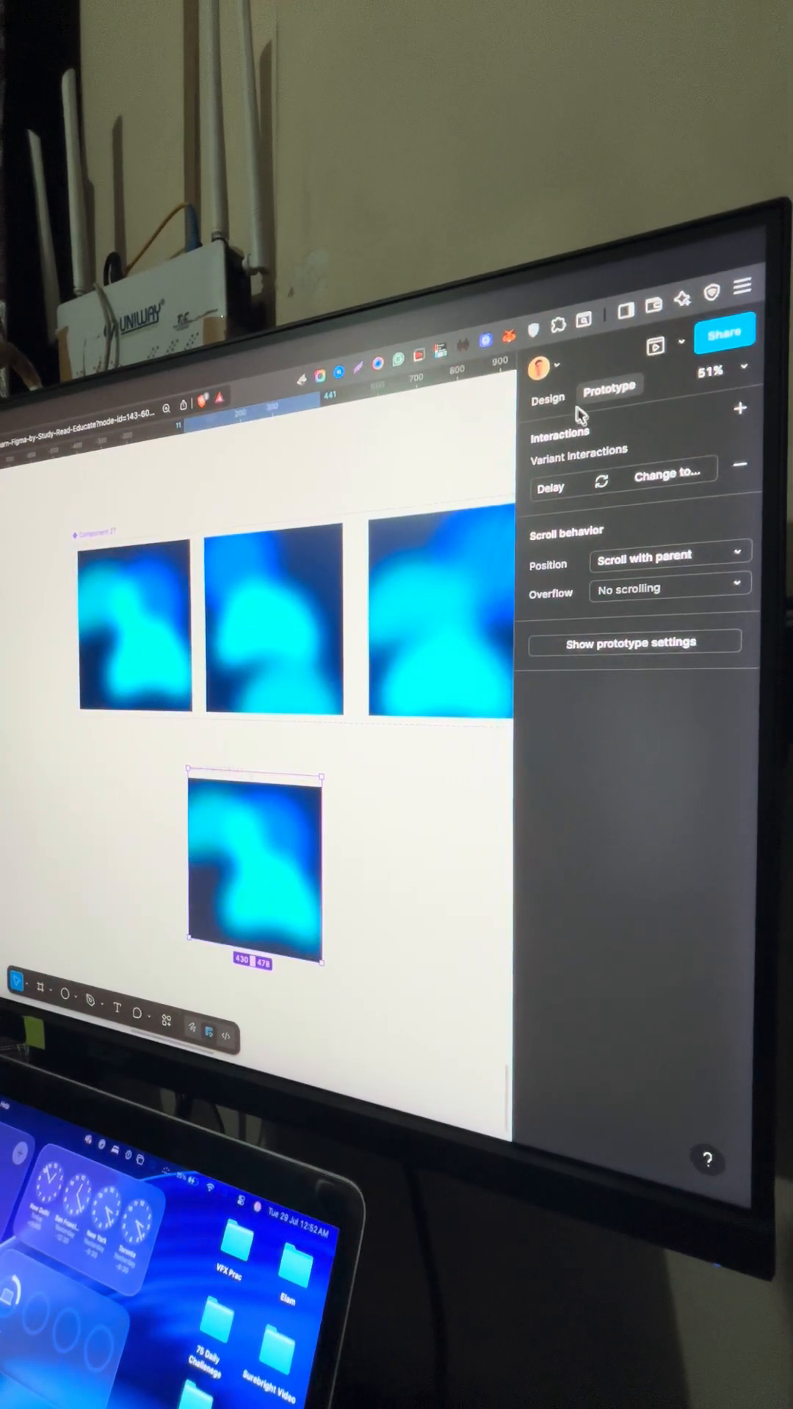
click(546, 398)
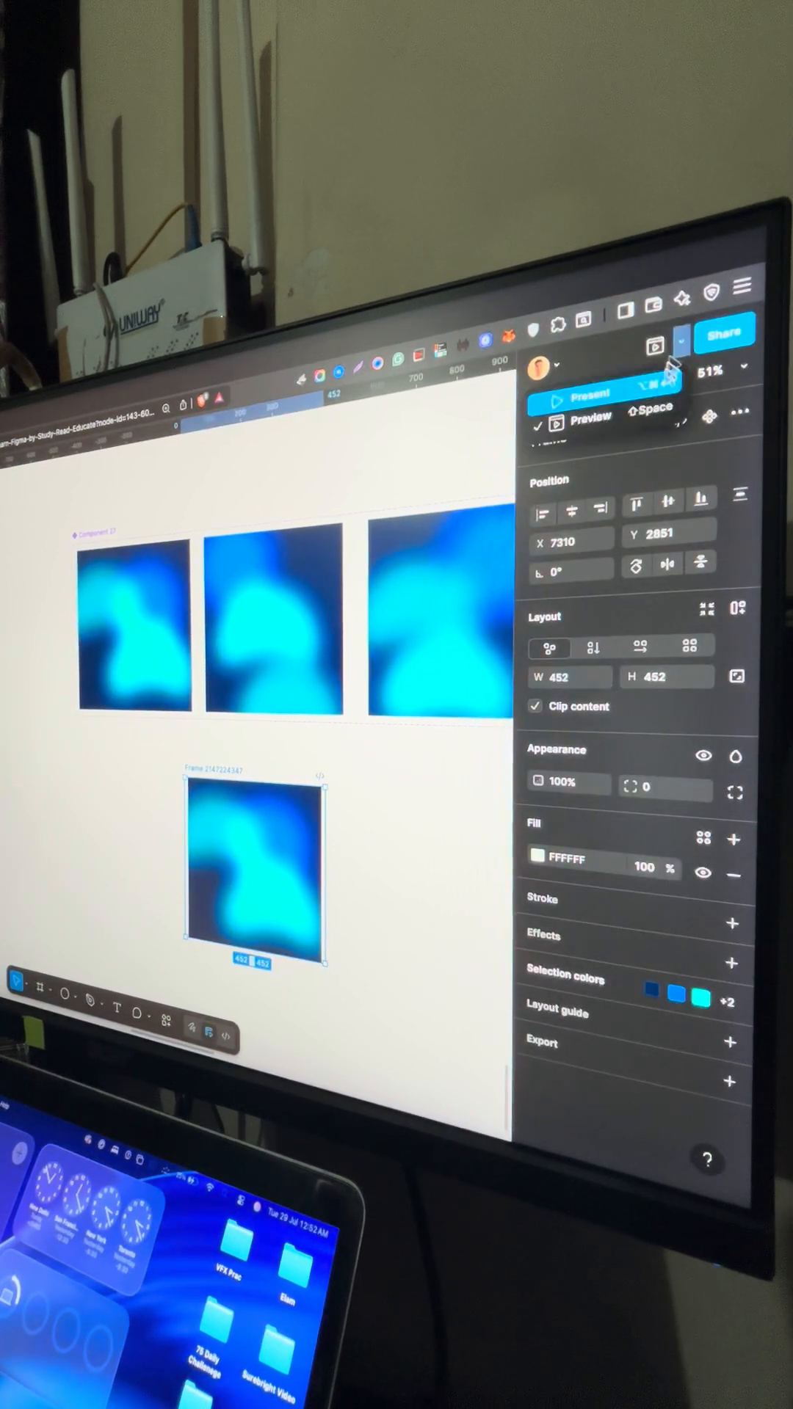
click(589, 420)
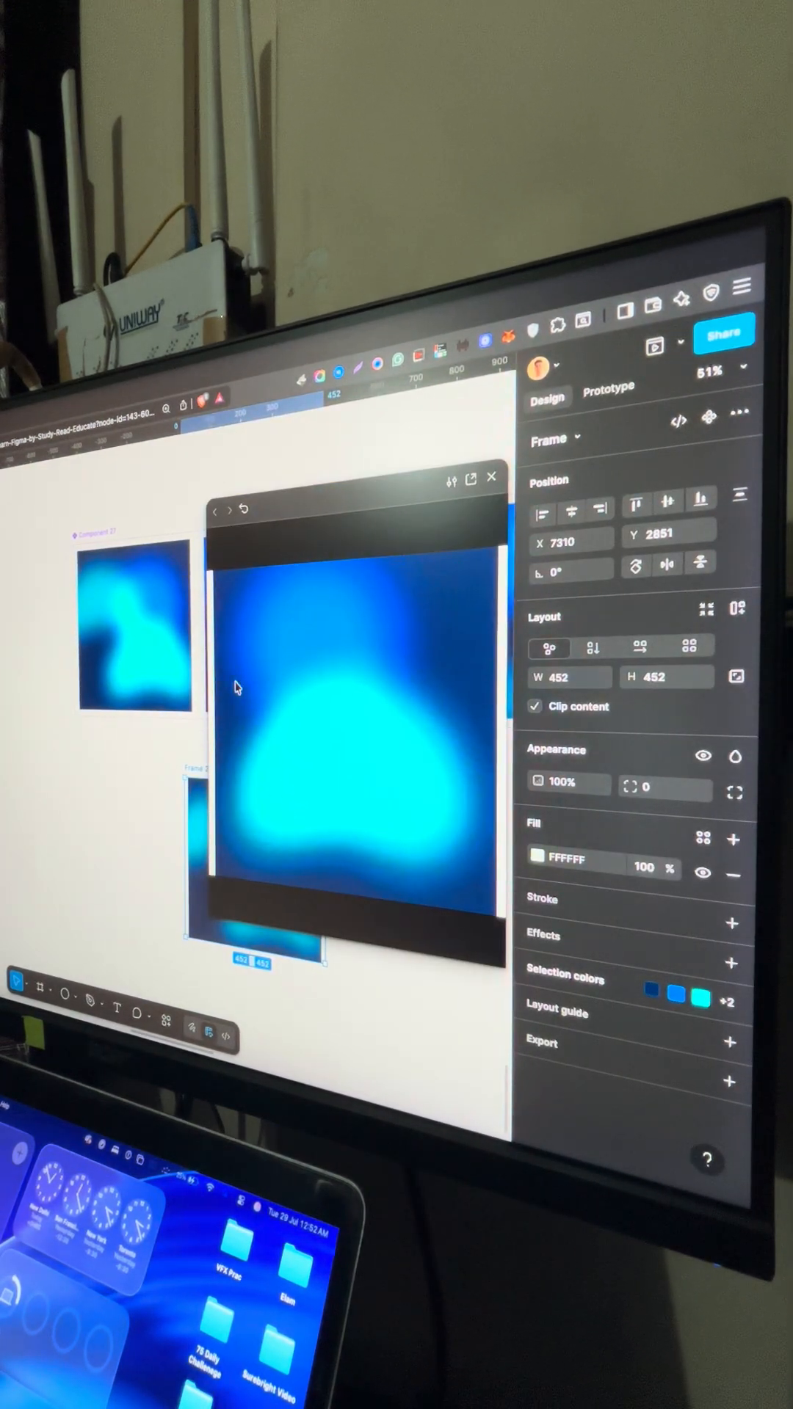